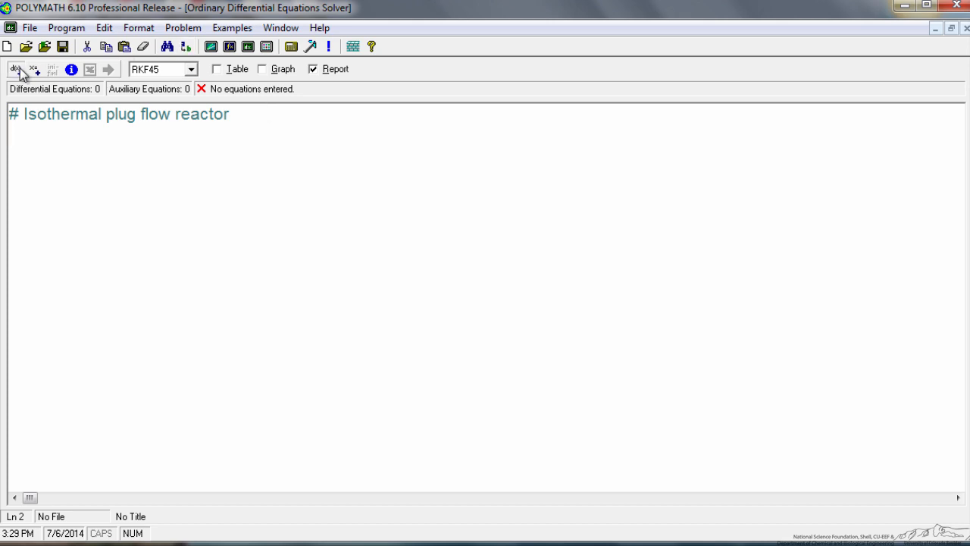
Enter d(FA)/d(V) = rA with FA(0) = 1.858, commented 'mole balance on A'.
left_click(15, 70)
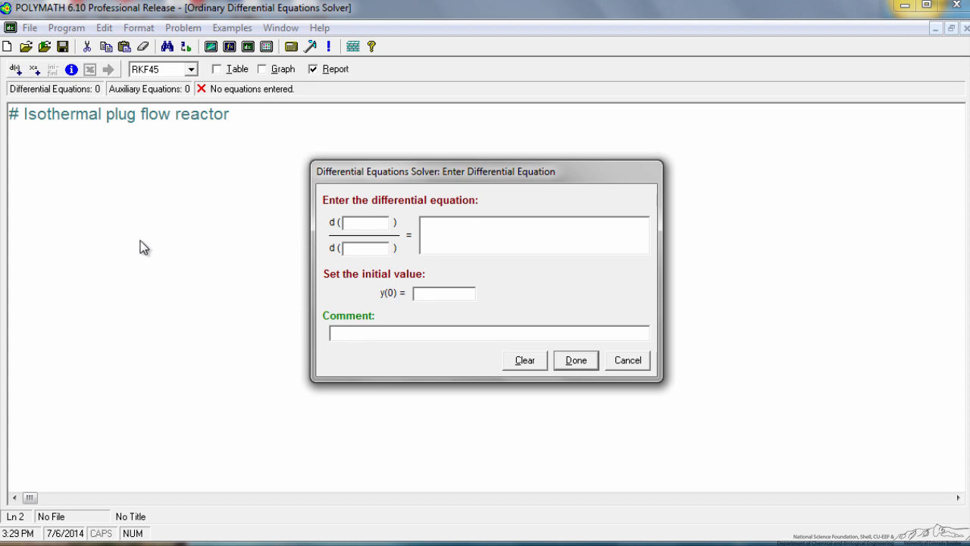
type("FA")
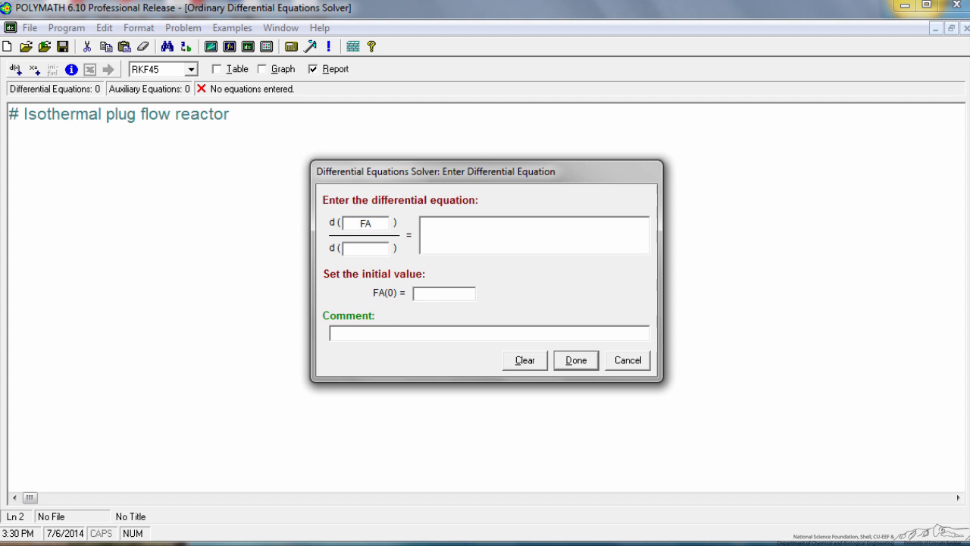
type("V")
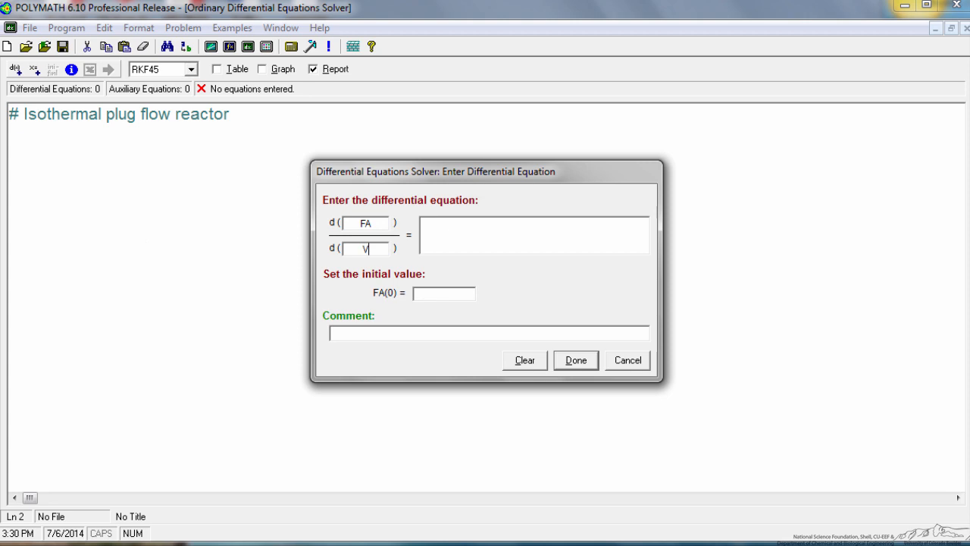
left_click(530, 224)
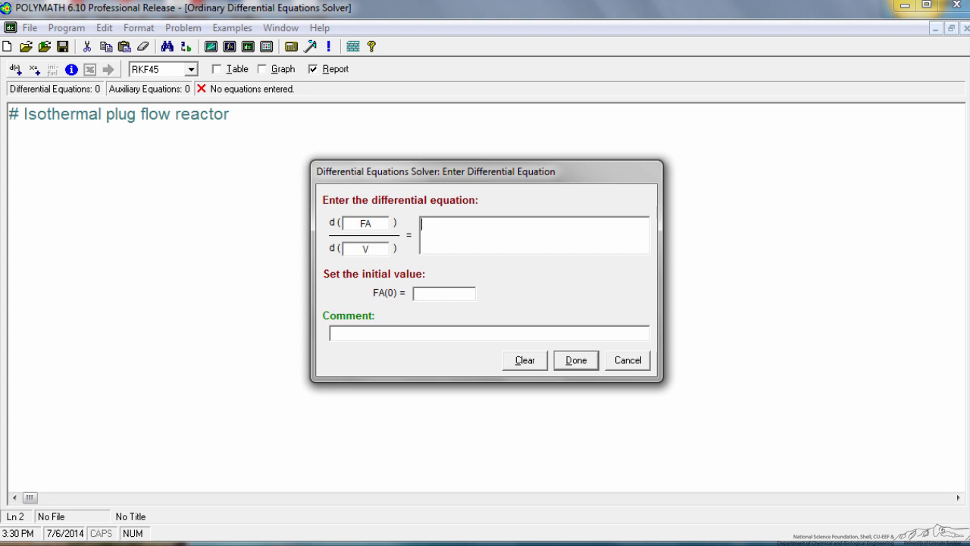
type("rA")
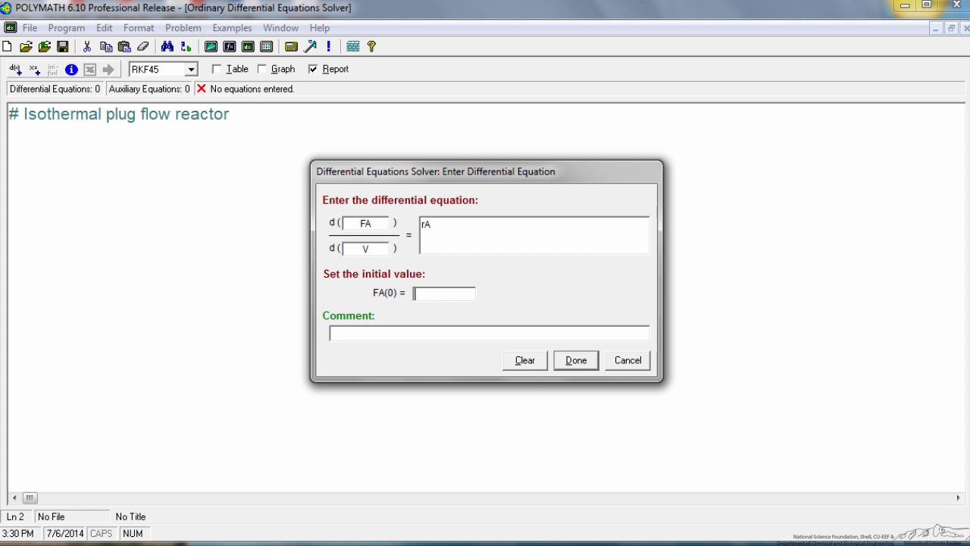
type("1")
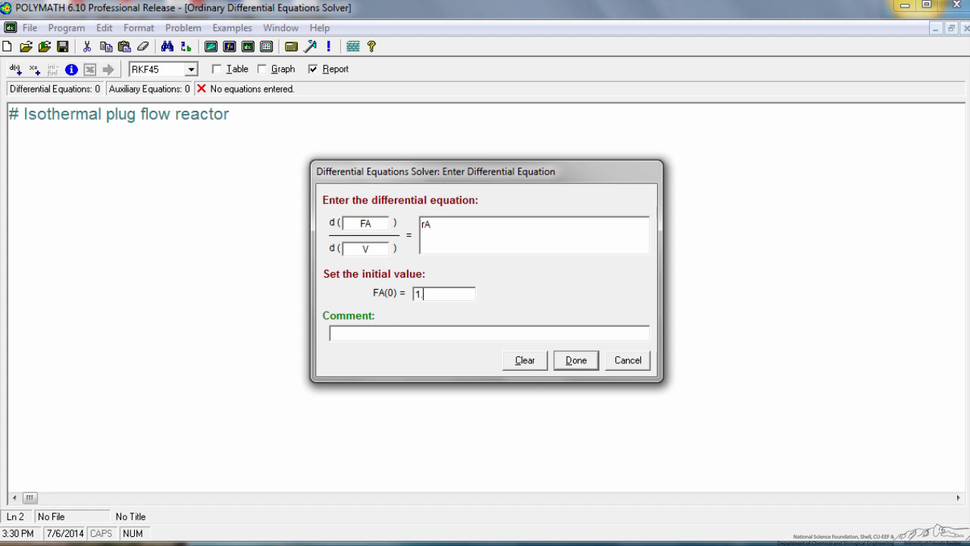
type(".858")
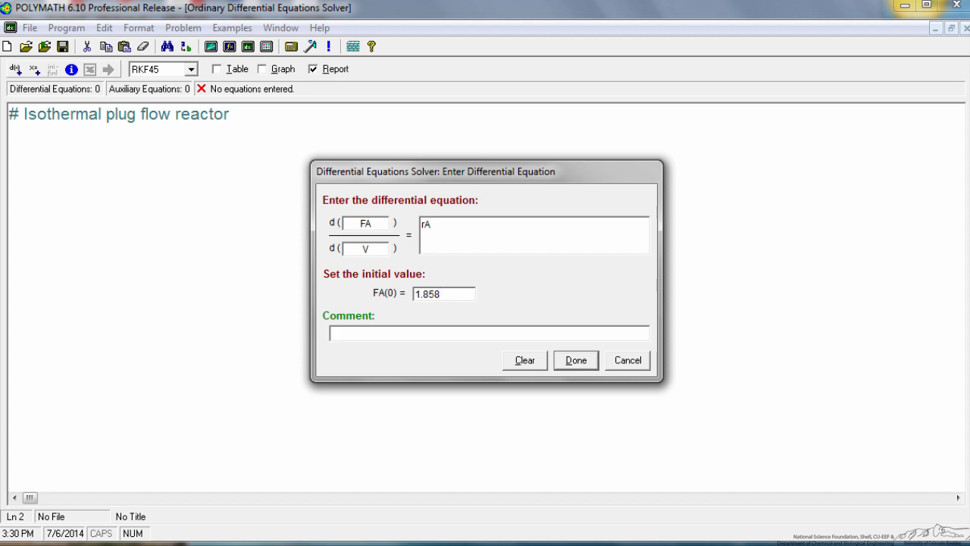
type("mole balance on")
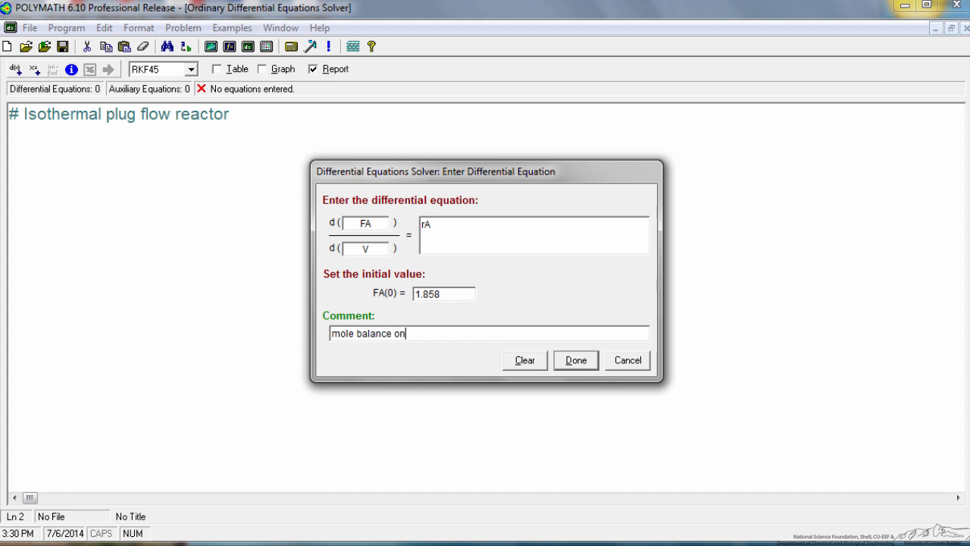
type("A")
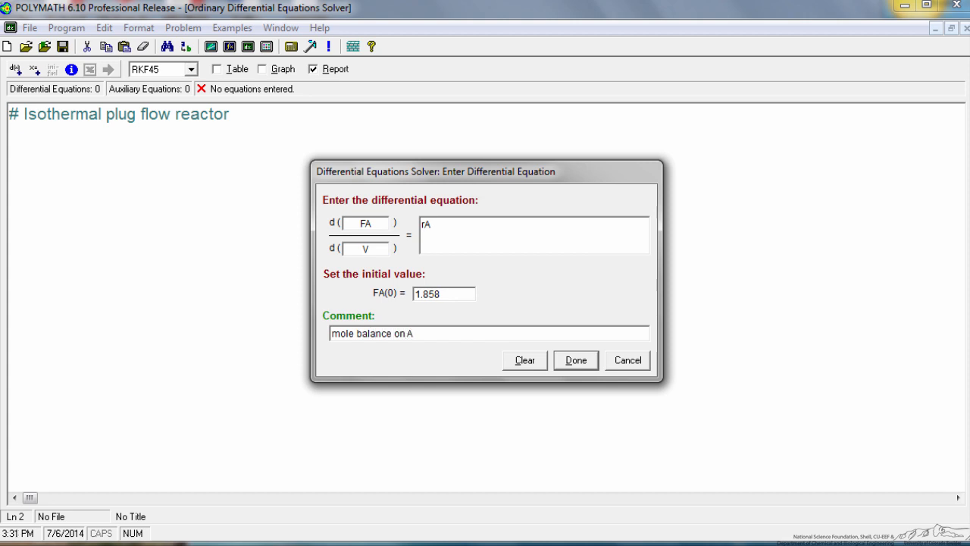
left_click(576, 361)
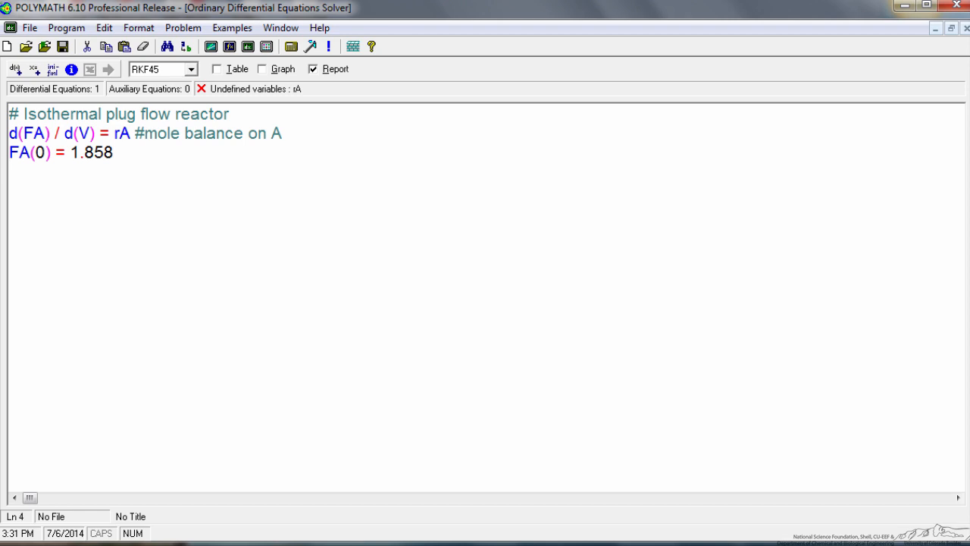
Type the B mole balance d(FB)/d(V) = 2*rA in the editor and start the solver.
type("d(FB)")
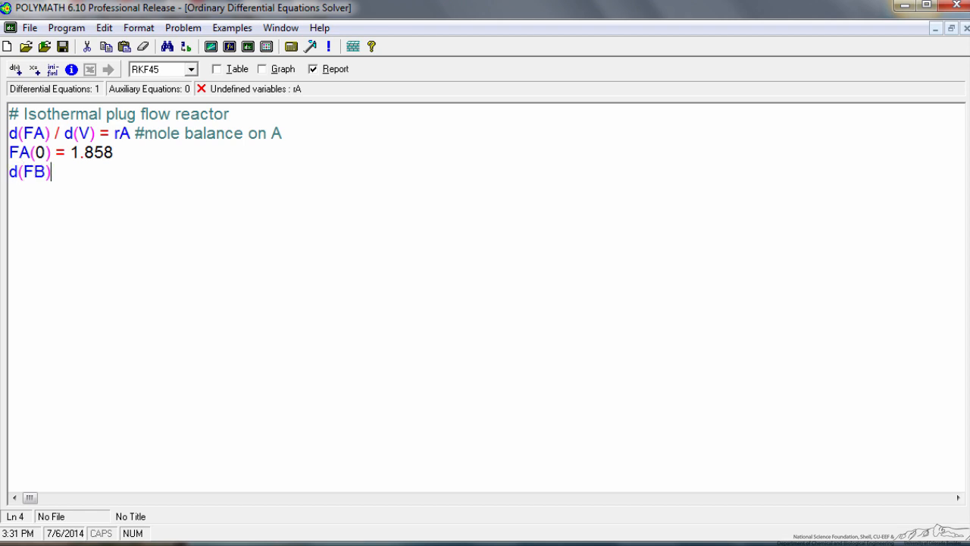
type("/")
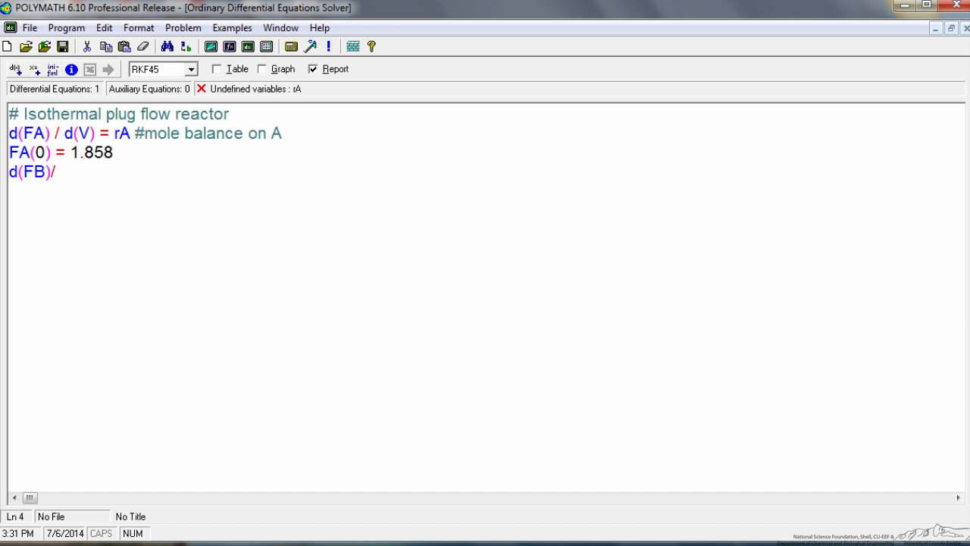
type("d(")
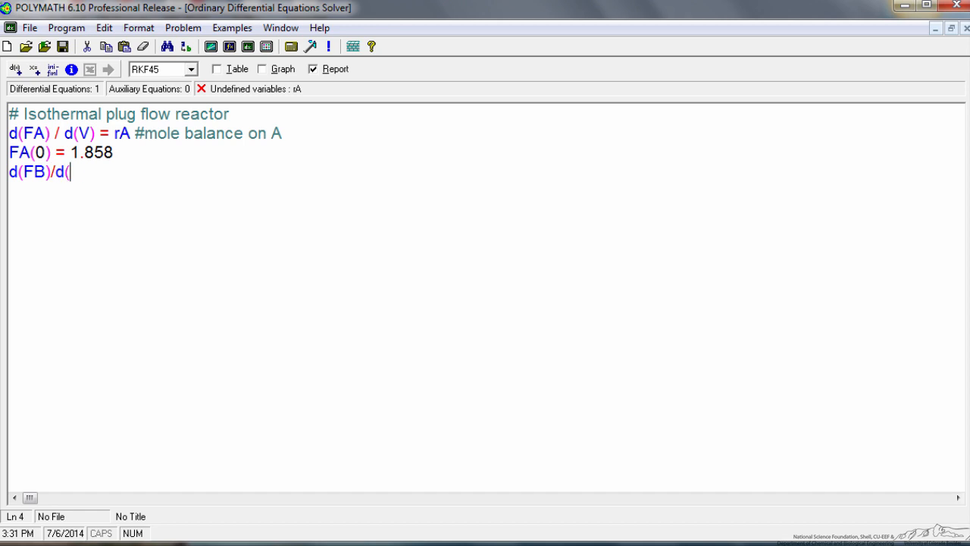
type("V)=")
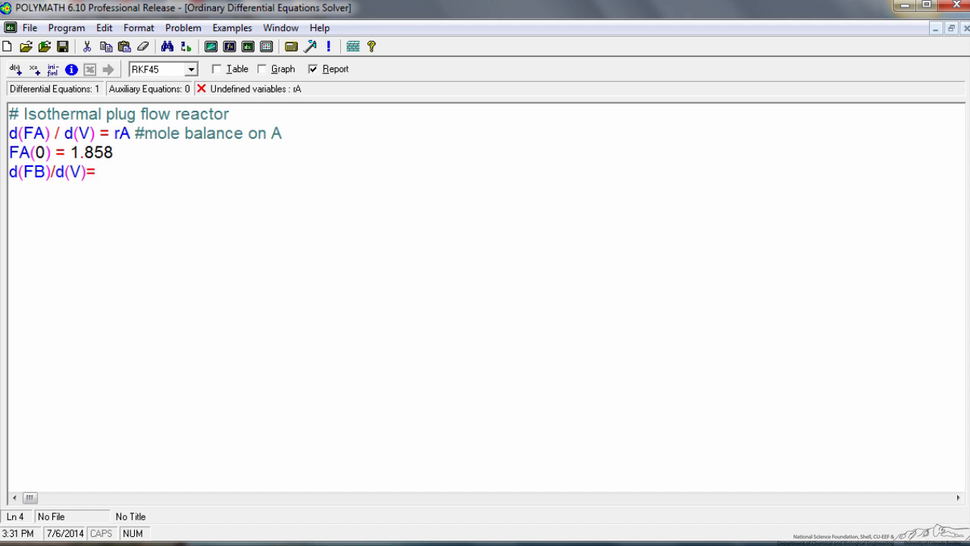
type("2*")
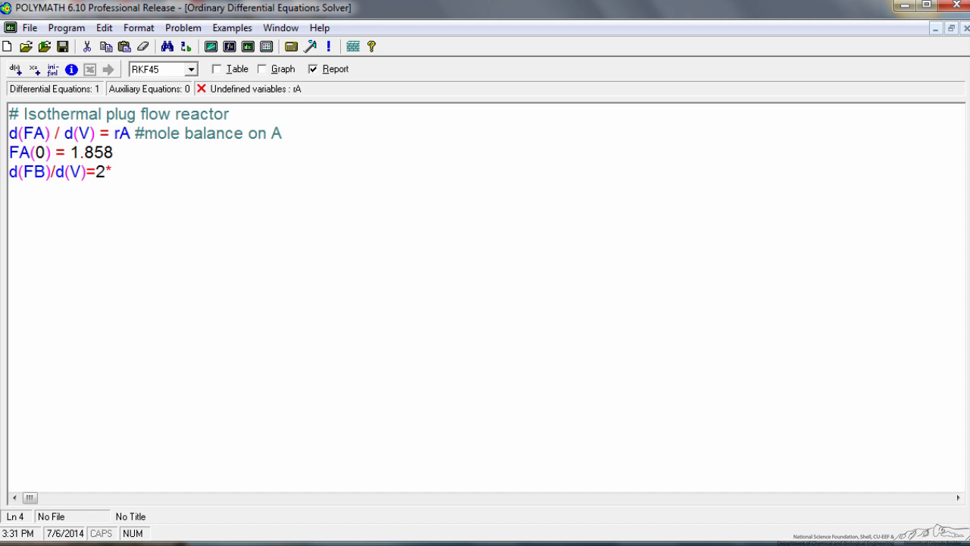
type("rA")
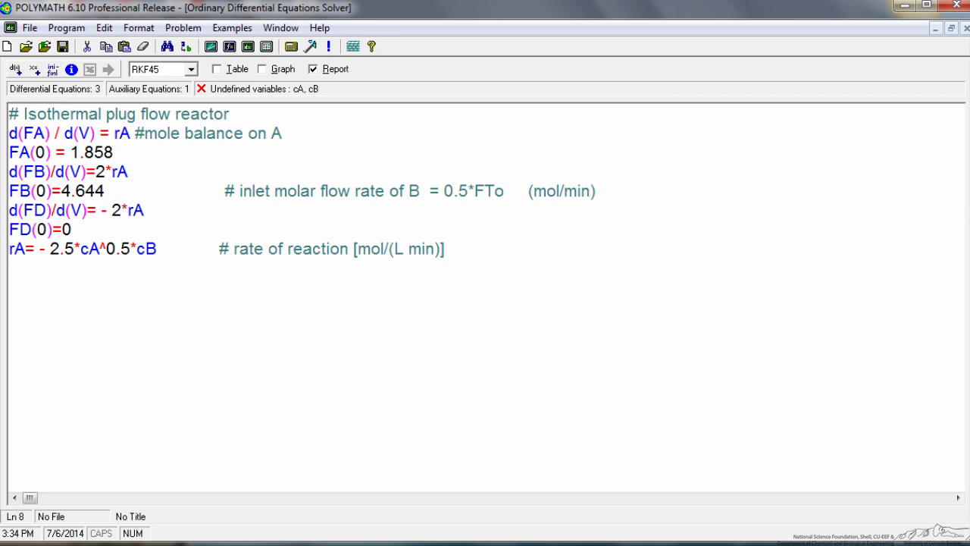
left_click(9, 248)
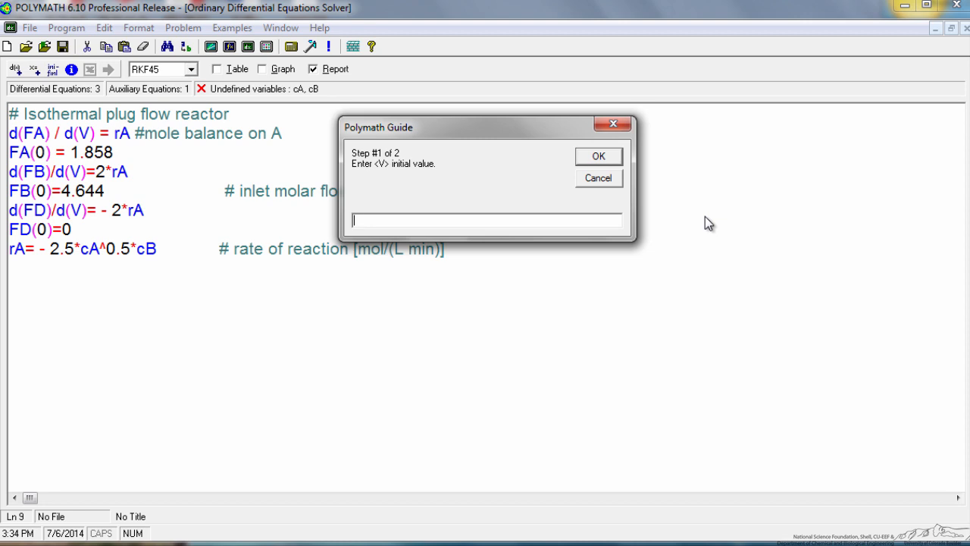
Enter V(0) = 0 and V(f) = 30 as the integration limits and return to the editor.
type("0")
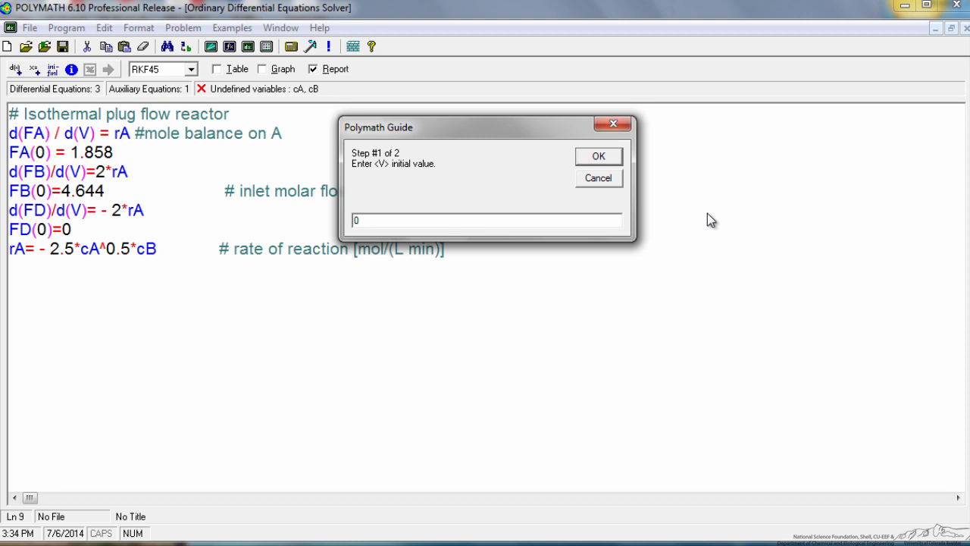
left_click(597, 156)
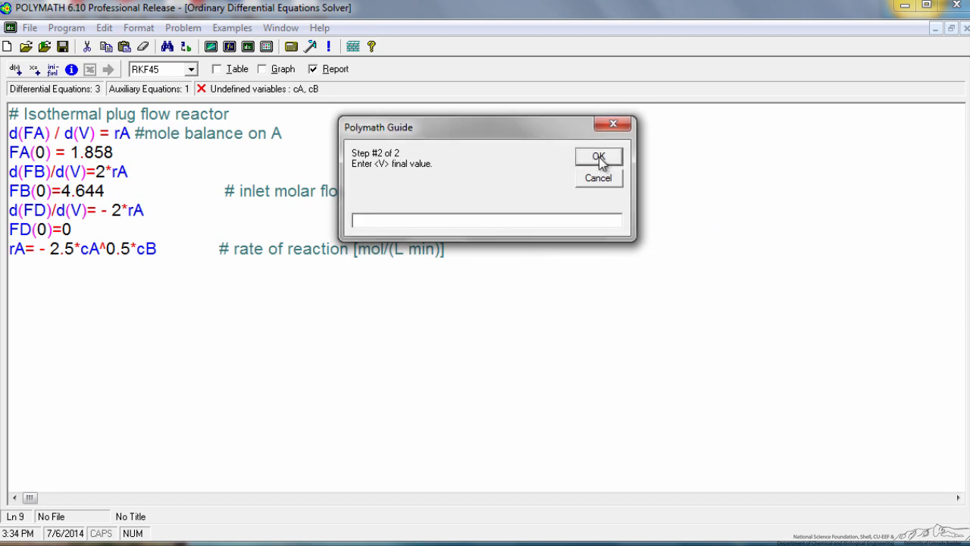
mouse_move(426, 241)
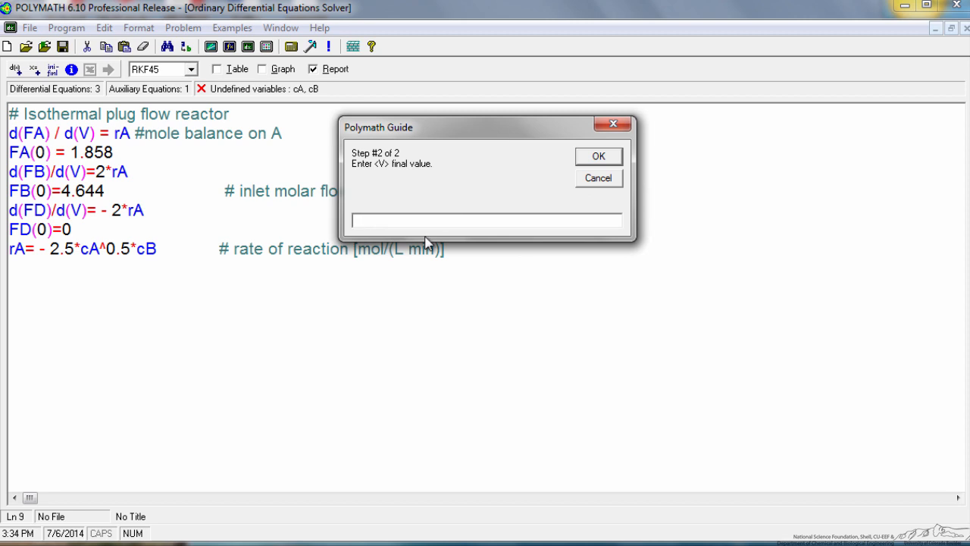
left_click(352, 220)
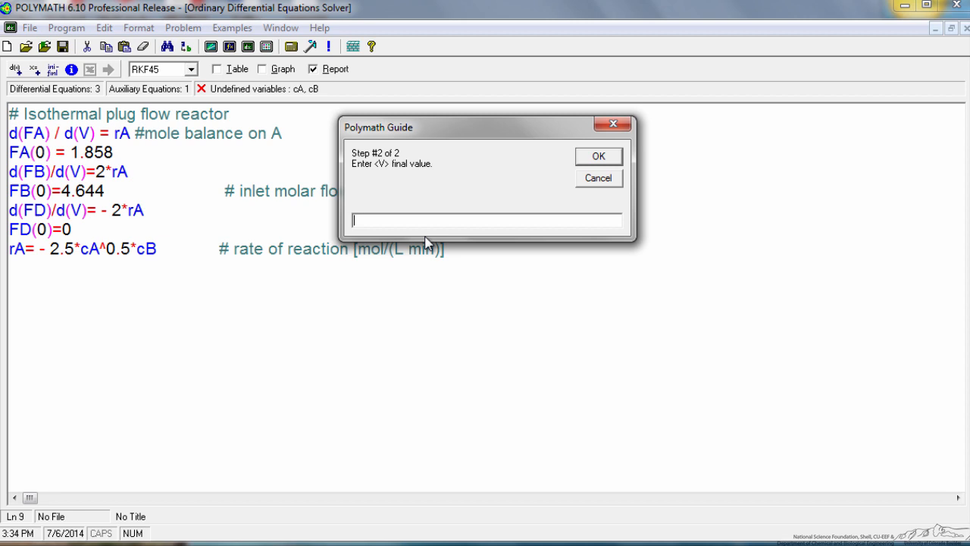
type("30")
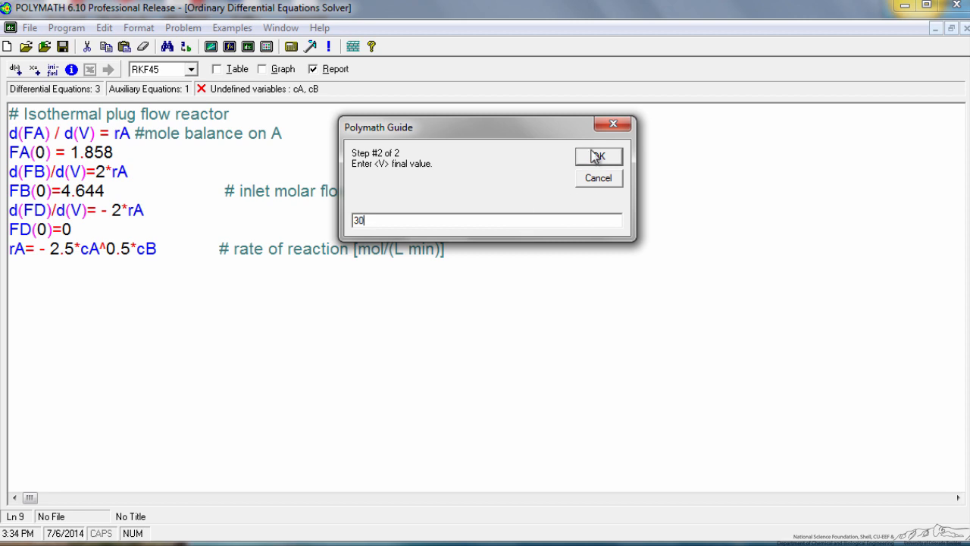
mouse_move(597, 155)
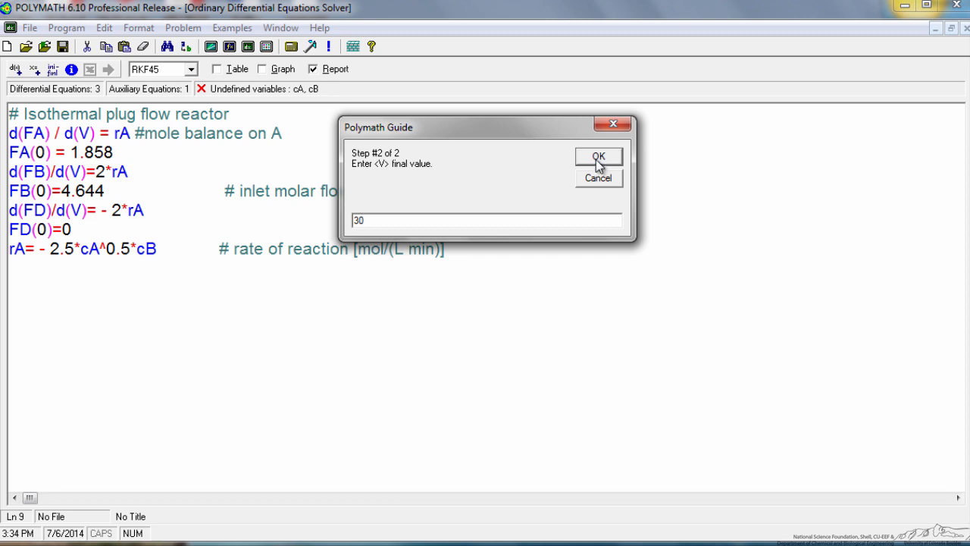
left_click(597, 156)
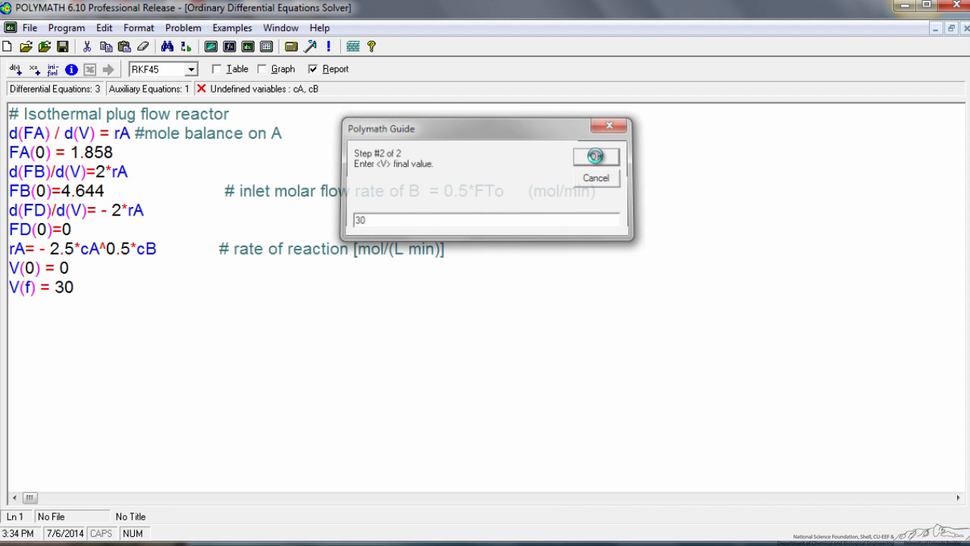
left_click(596, 156)
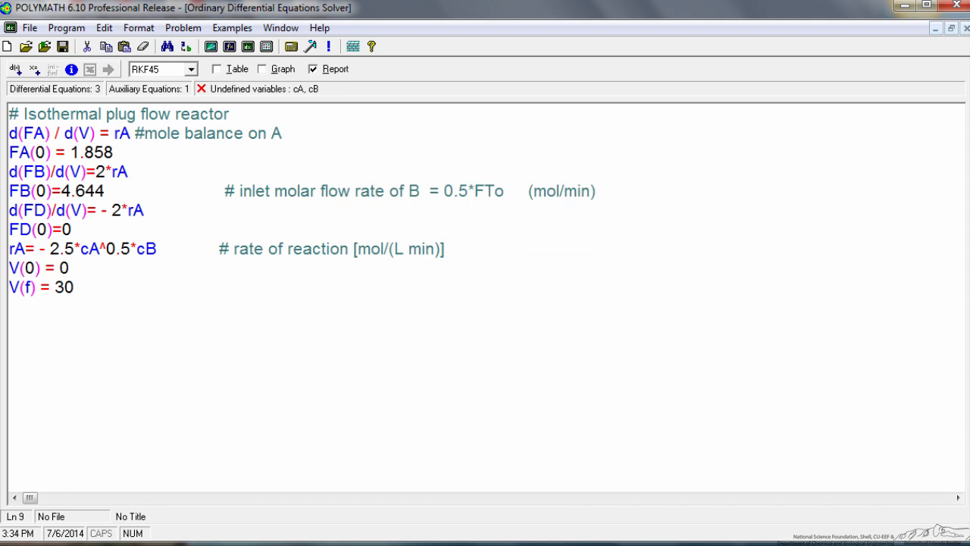
key("enter")
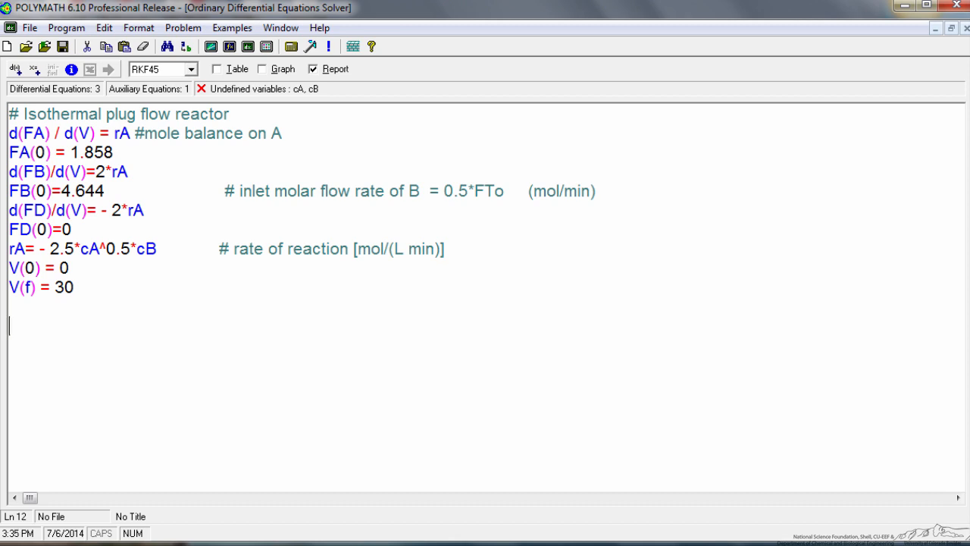
Type the X conversion equation and the remaining parameter, concentration and flow-rate equations.
type("X=(FAo-FA)/FAo")
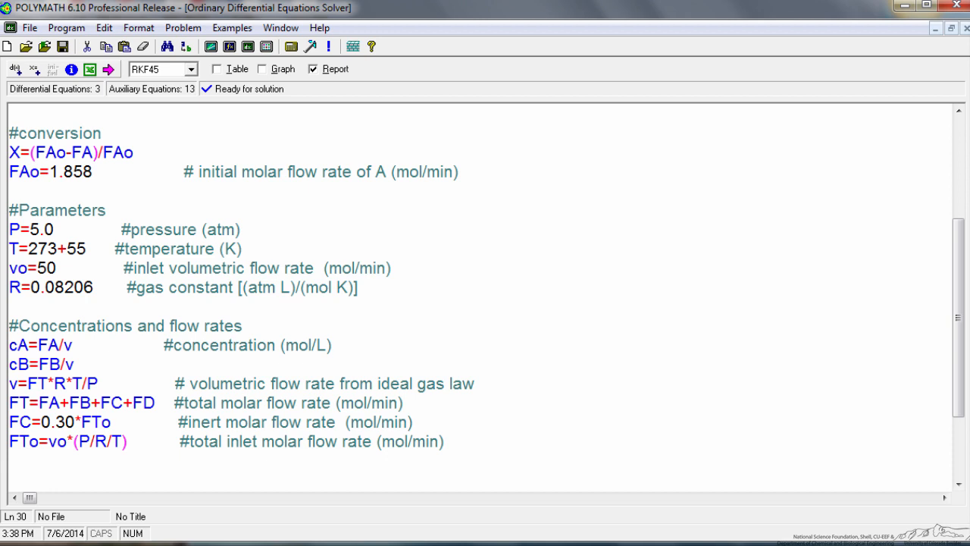
left_click(9, 479)
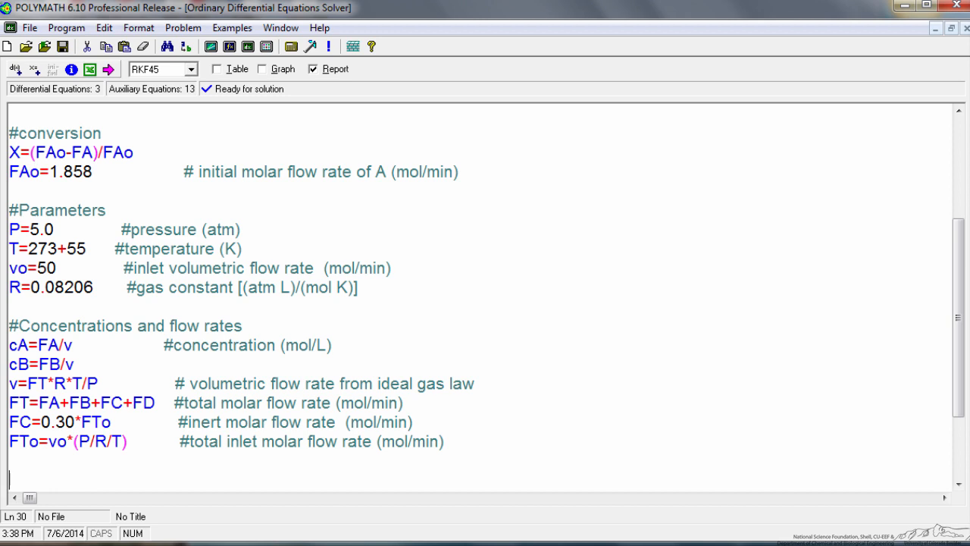
mouse_move(109, 70)
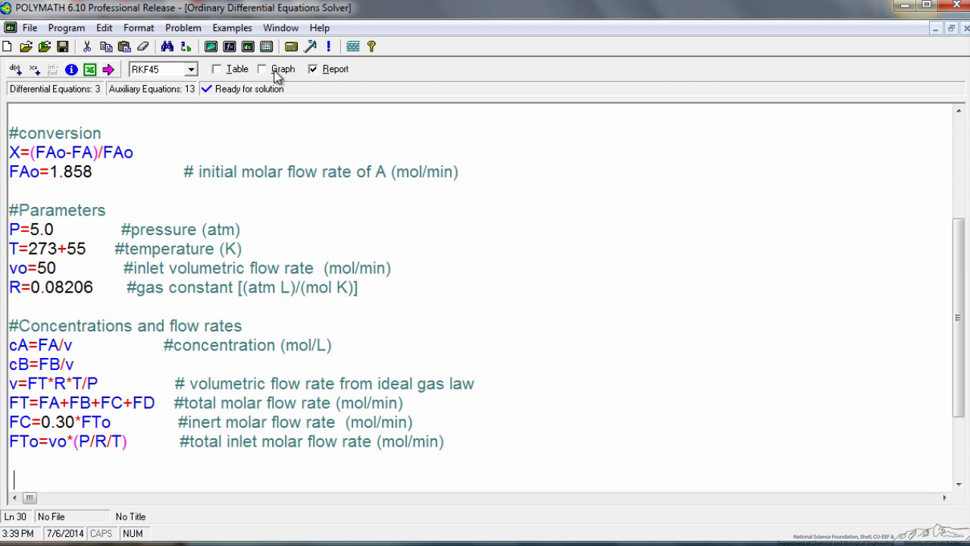
Request table output and solve the reactor ODE model.
left_click(216, 69)
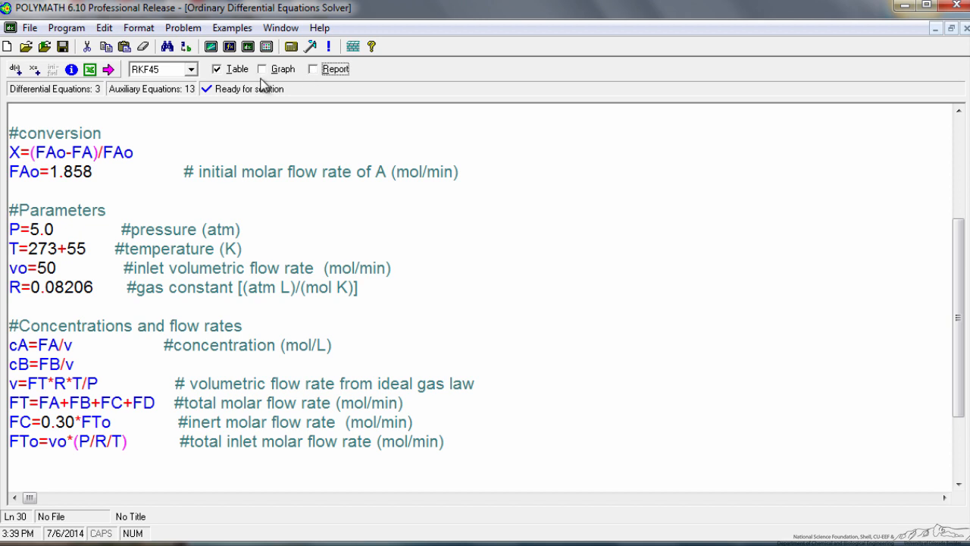
mouse_move(109, 70)
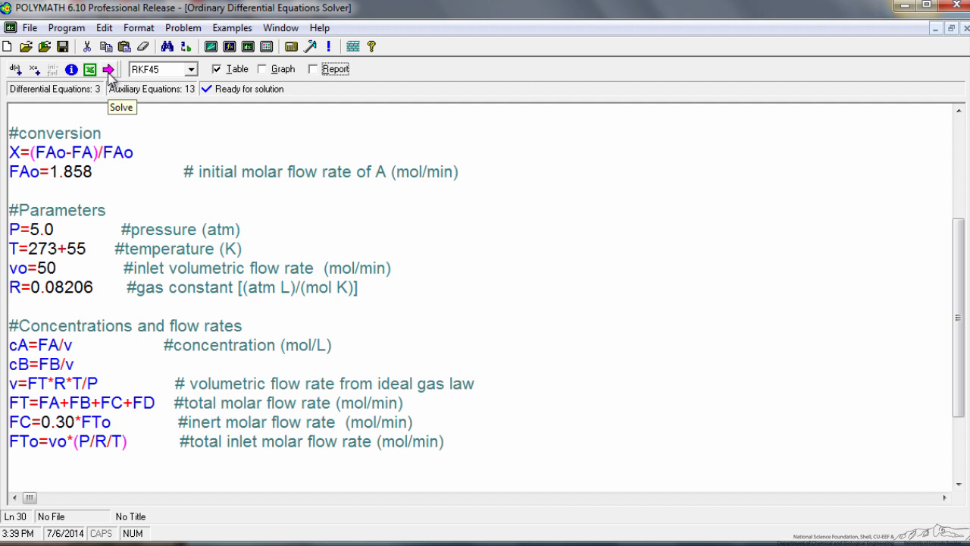
left_click(109, 70)
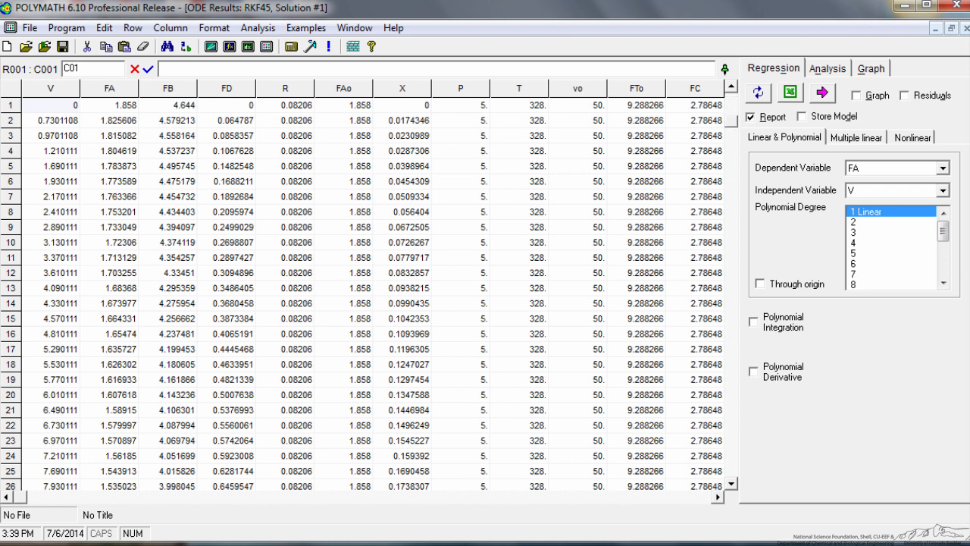
Scroll the results table to row 96 where conversion X reaches 0.4993.
scroll("down", 3)
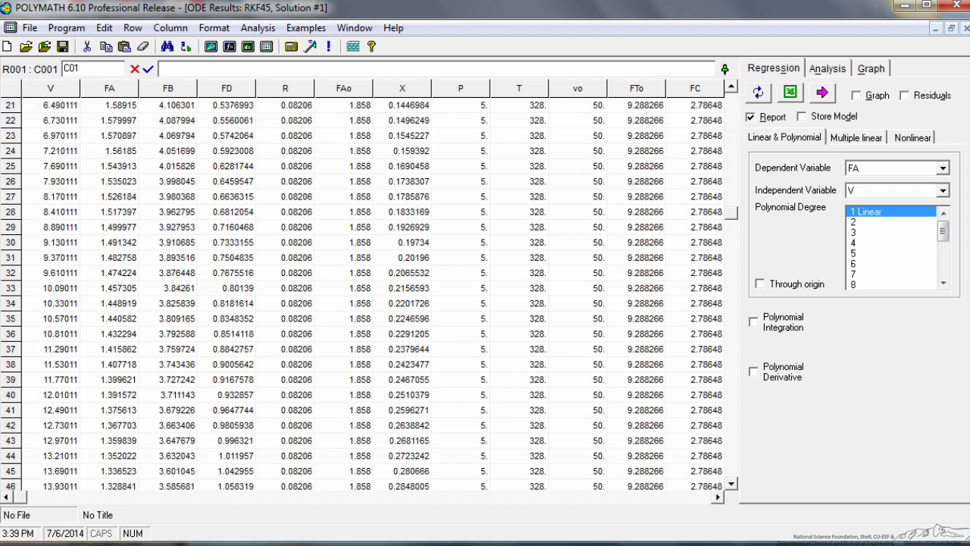
scroll("down", 3)
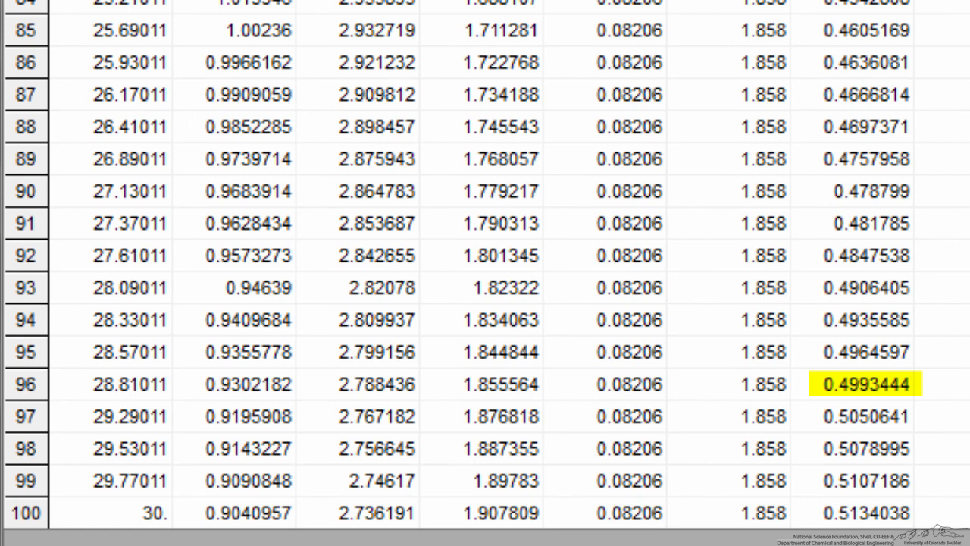
left_click(128, 384)
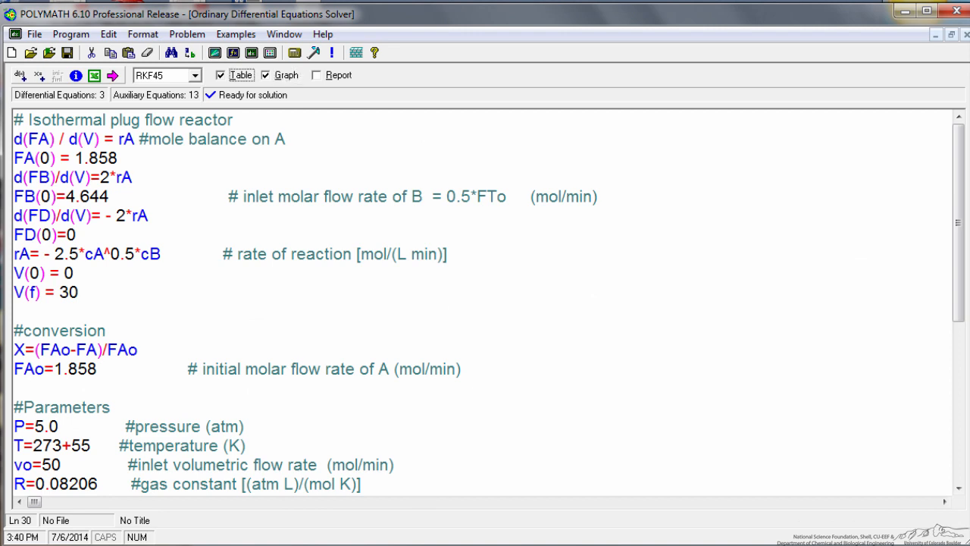
Turn off table output, solve again, and plot only the X curve against V.
left_click(220, 76)
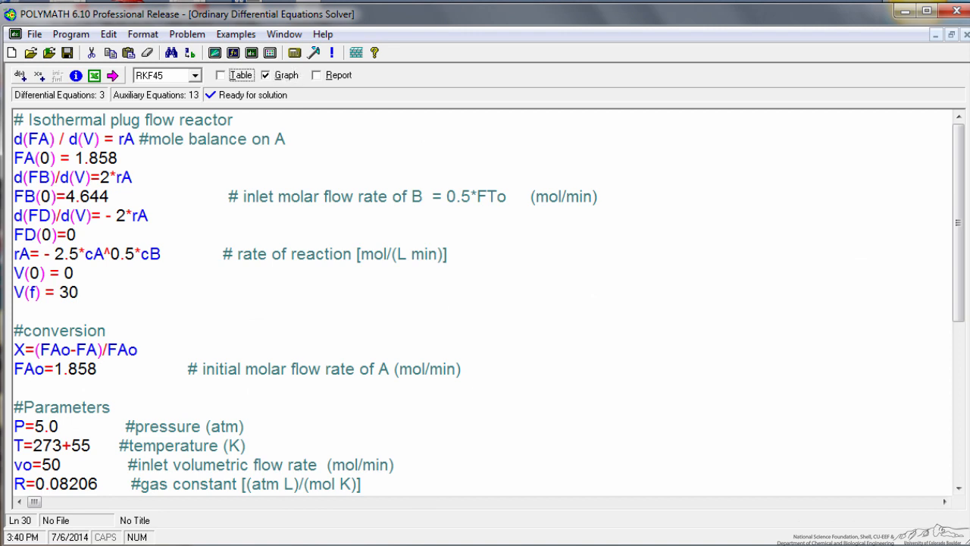
left_click(112, 76)
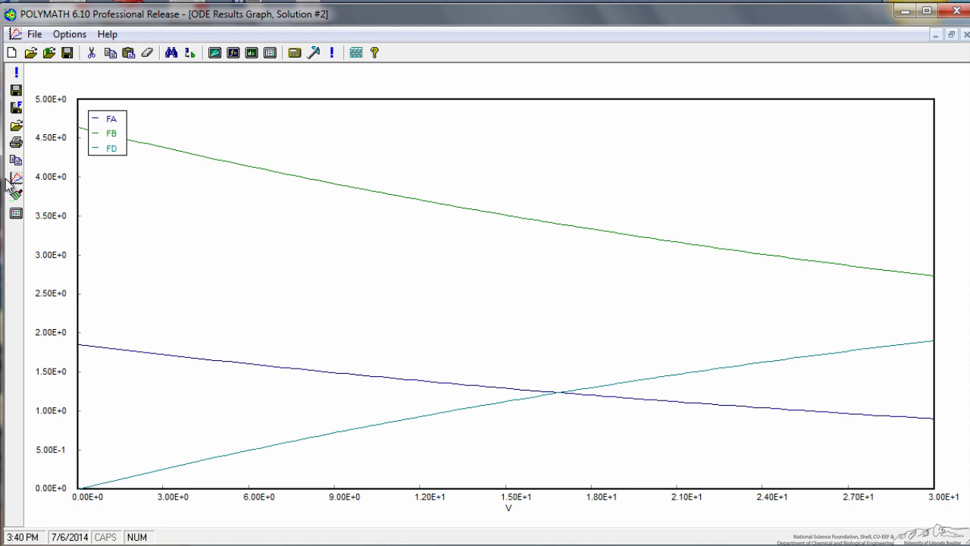
left_click(15, 177)
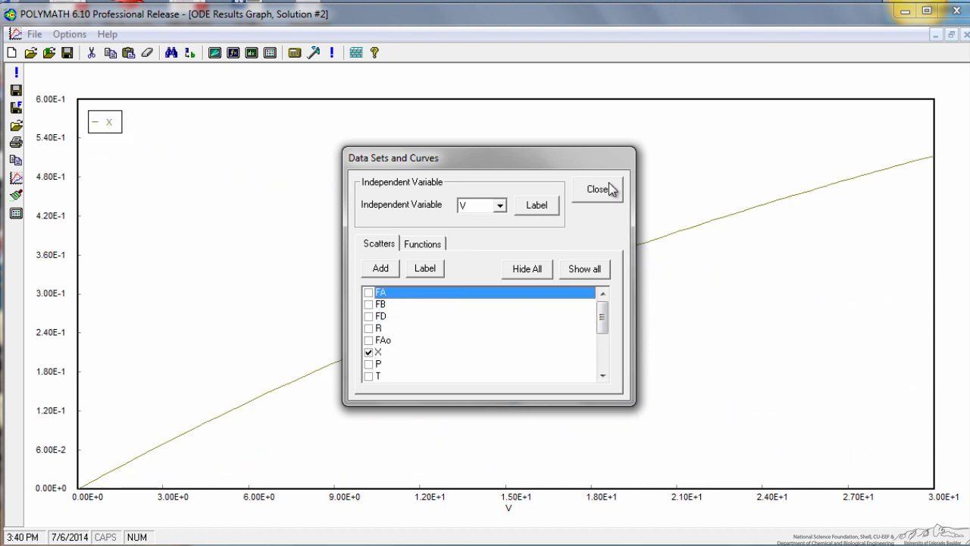
left_click(597, 188)
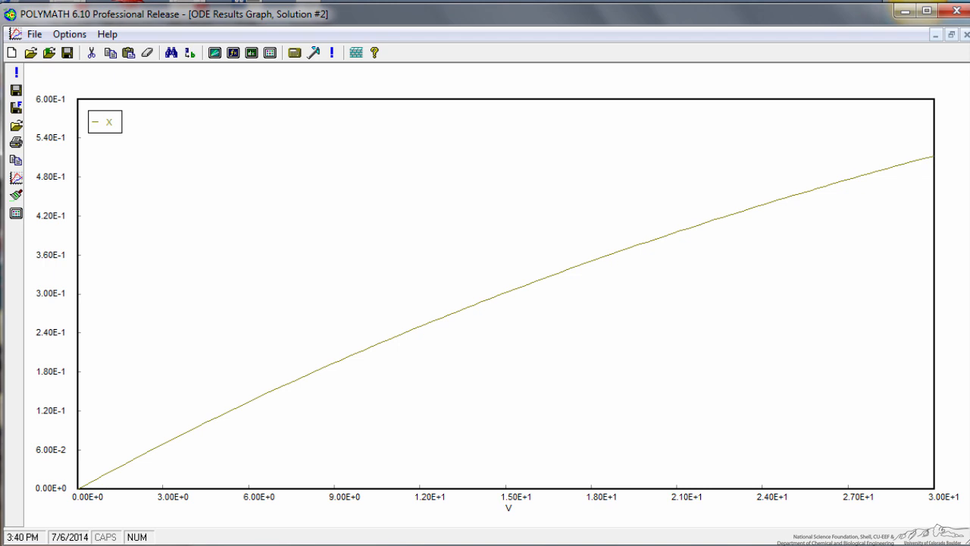